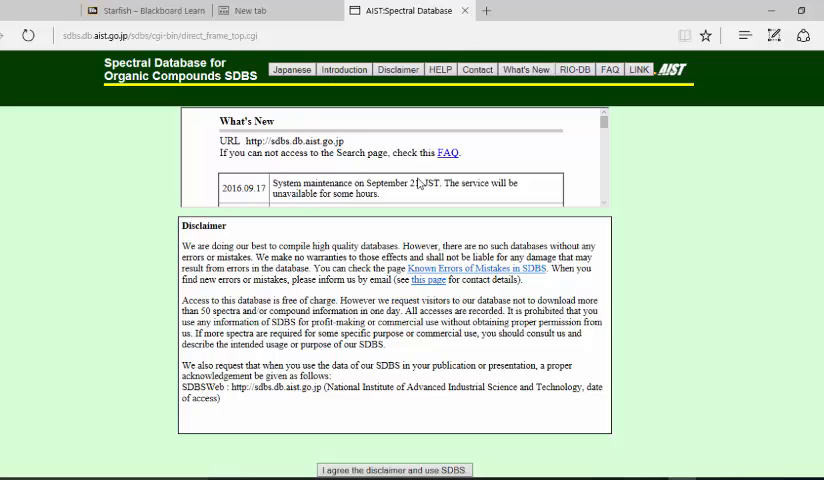
Accept the SDBS disclaimer to reach the empty compound search form.
scroll("down", 3)
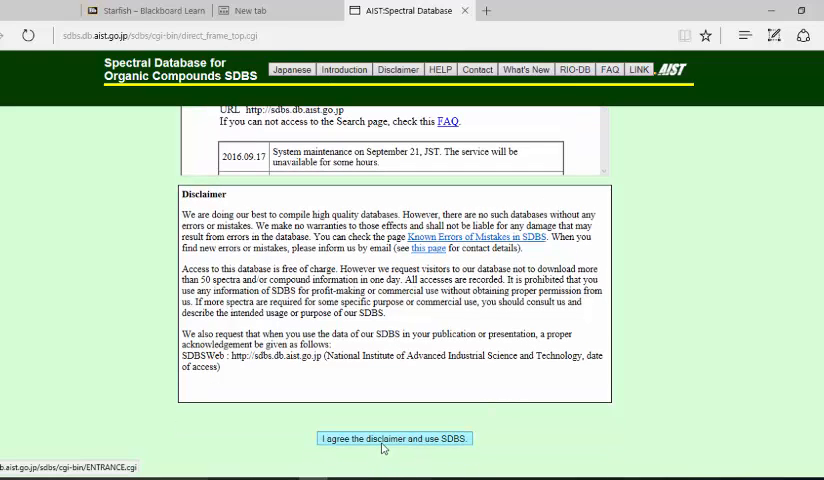
left_click(393, 438)
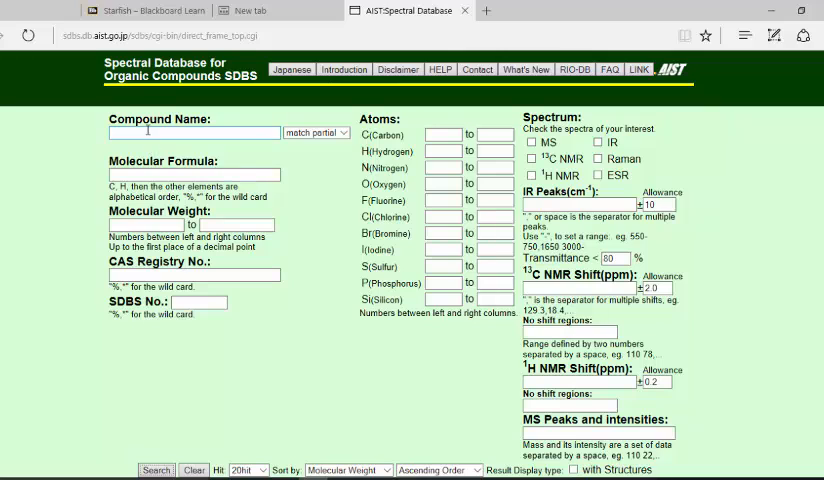
Search for aspirin restricted to 1H NMR and open its proton NMR spectrum (SDBS No. 532).
left_click(194, 132)
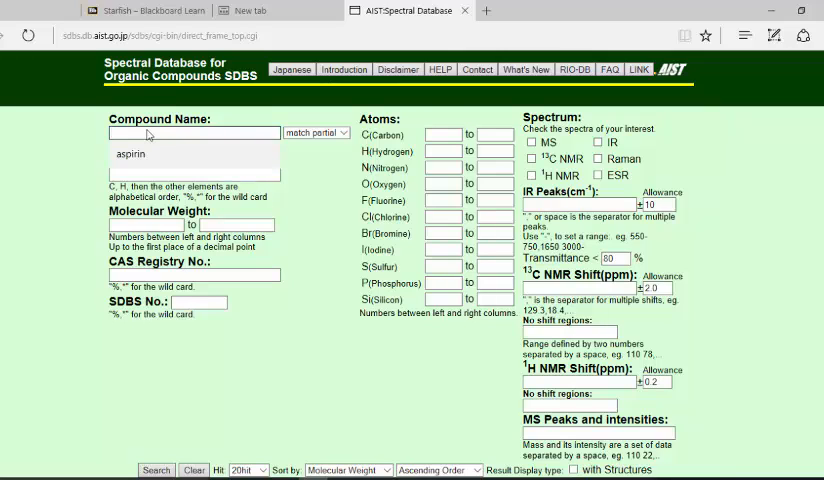
type("aspirin")
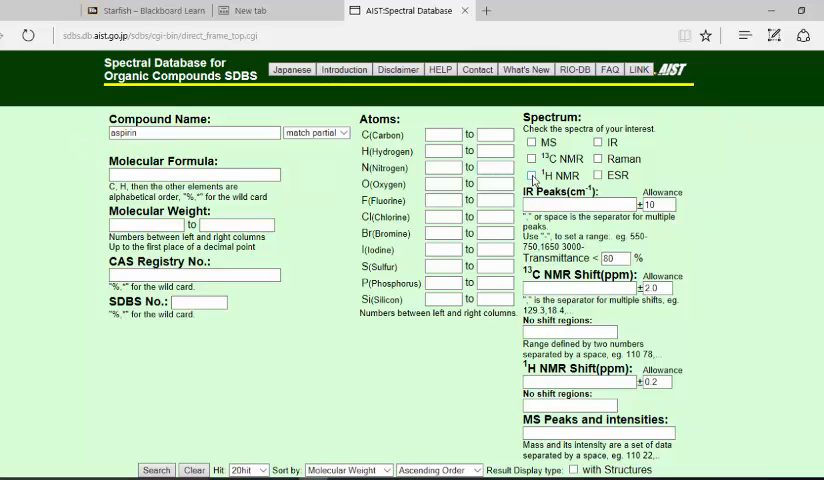
left_click(531, 175)
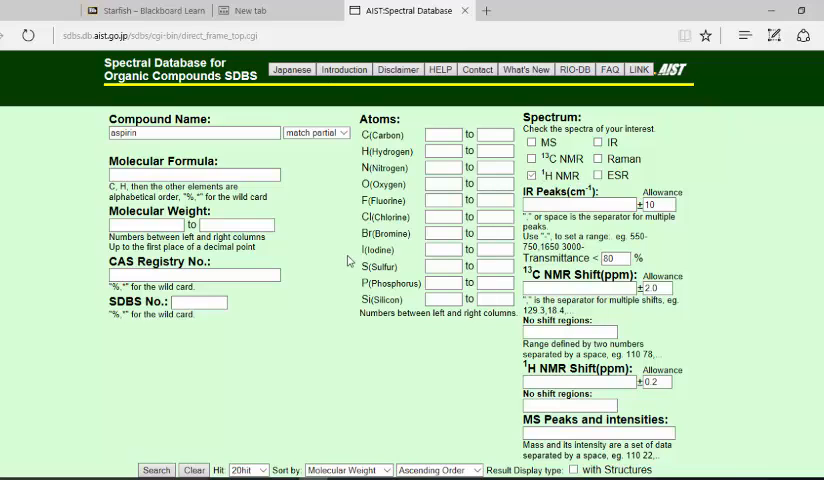
mouse_move(296, 272)
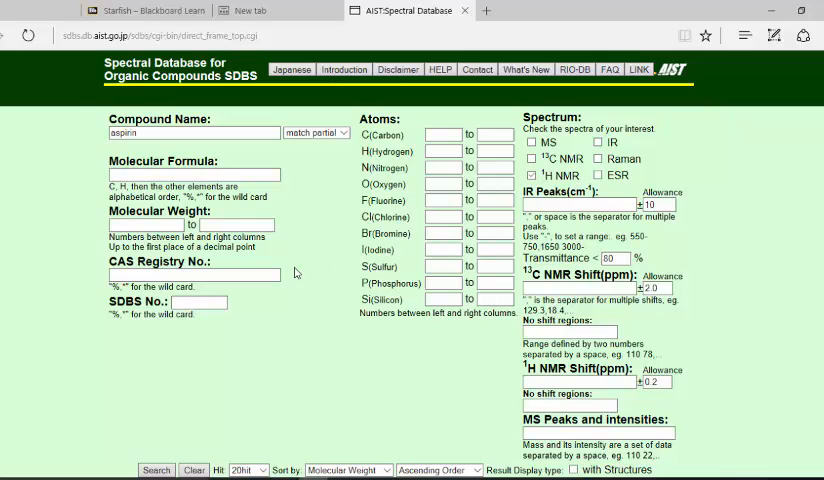
left_click(156, 469)
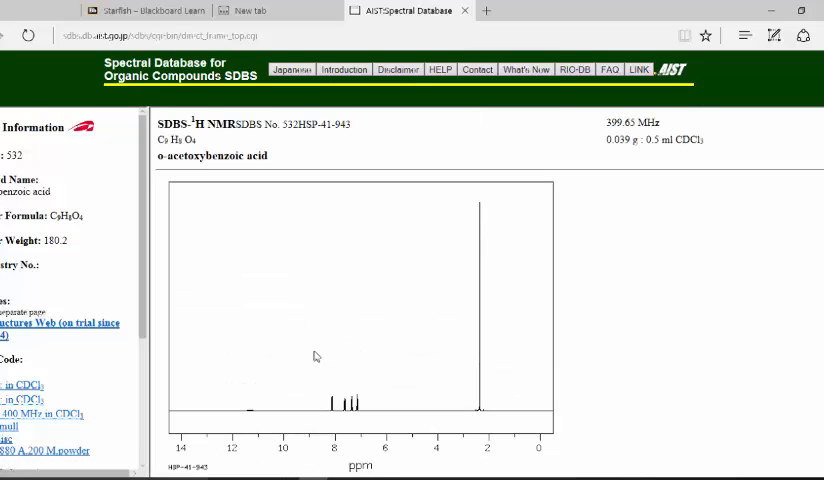
mouse_move(302, 307)
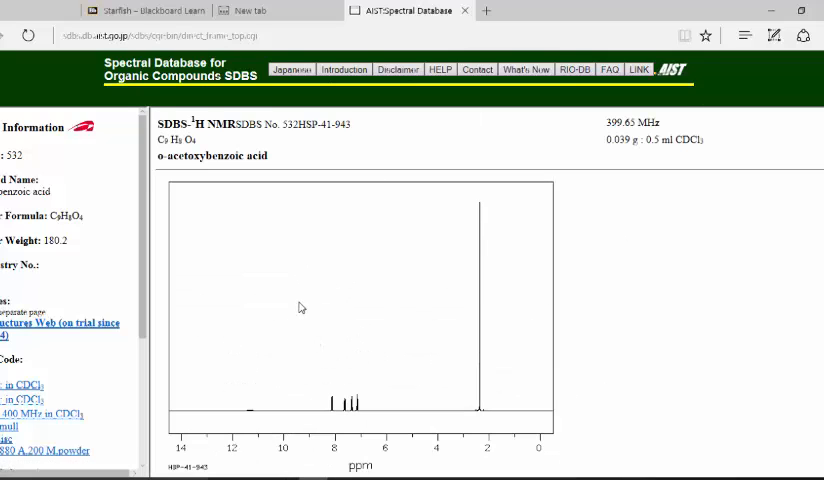
Save the aspirin 1H NMR spectrum picture as a GIF named Aspirin on the desktop.
right_click(302, 307)
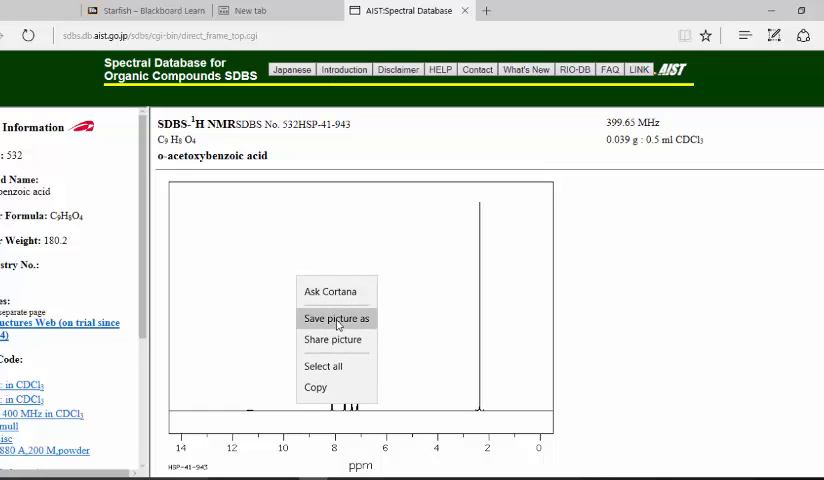
left_click(336, 318)
type("A")
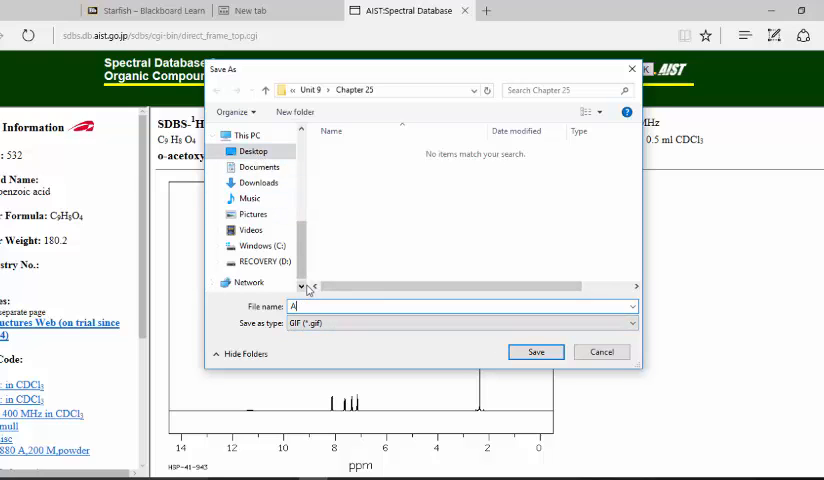
type("spirin")
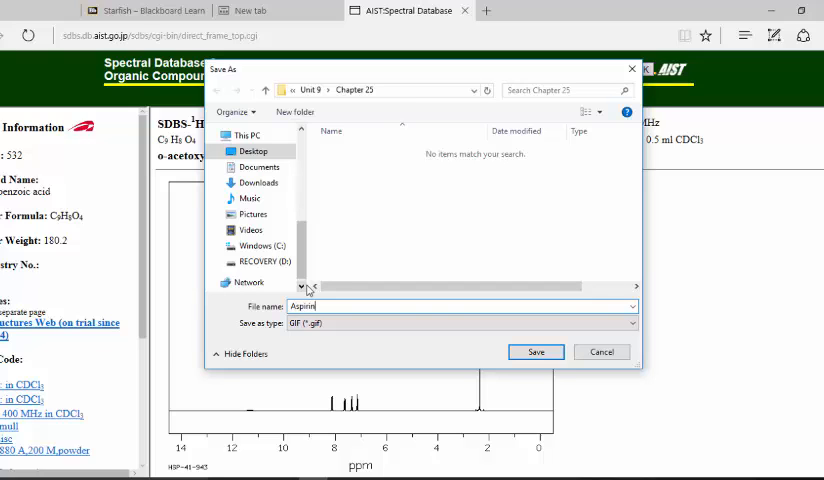
left_click(252, 151)
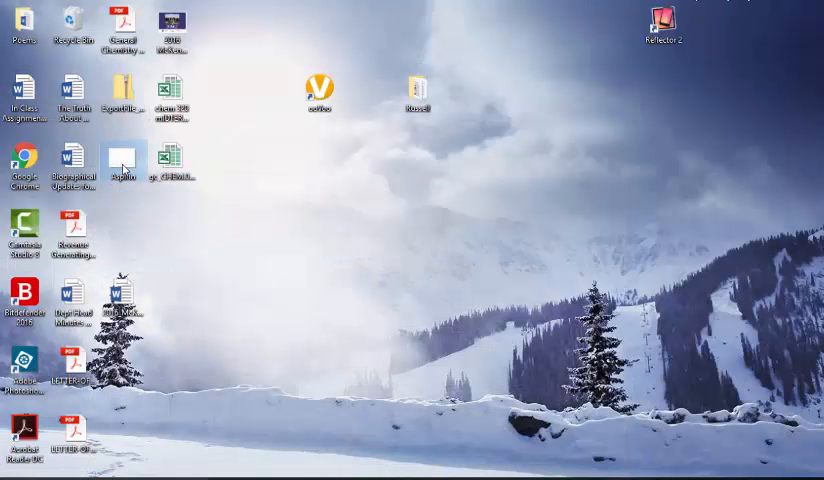
double_click(122, 160)
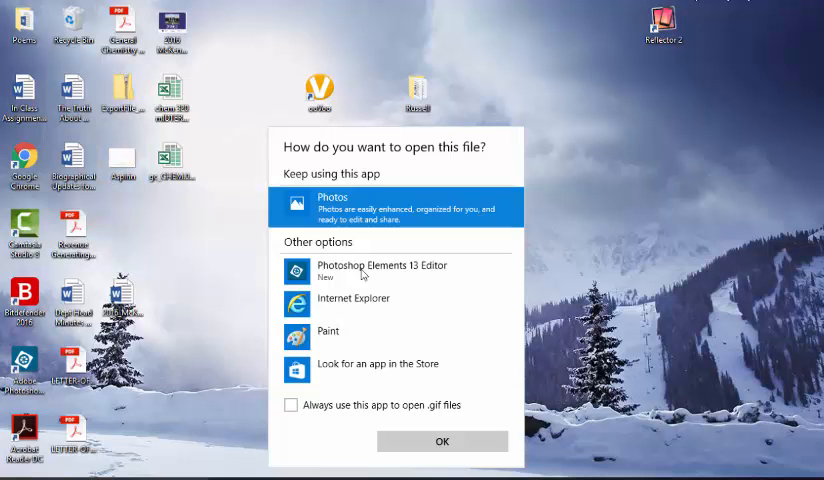
left_click(441, 440)
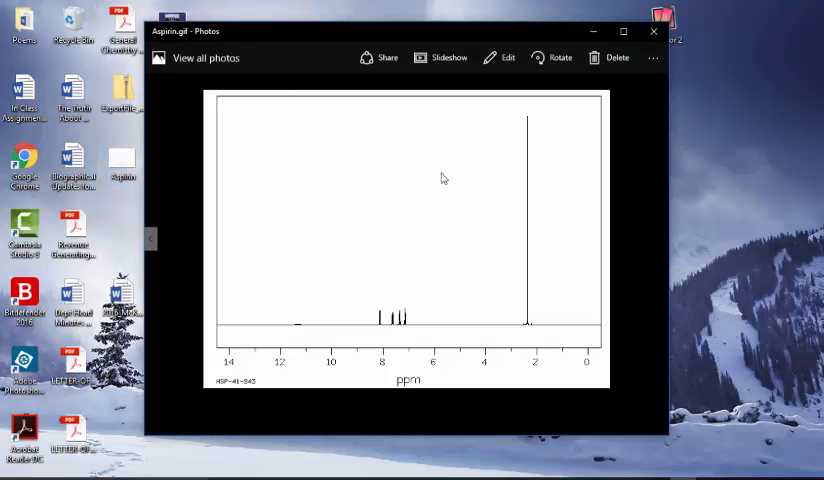
mouse_move(449, 239)
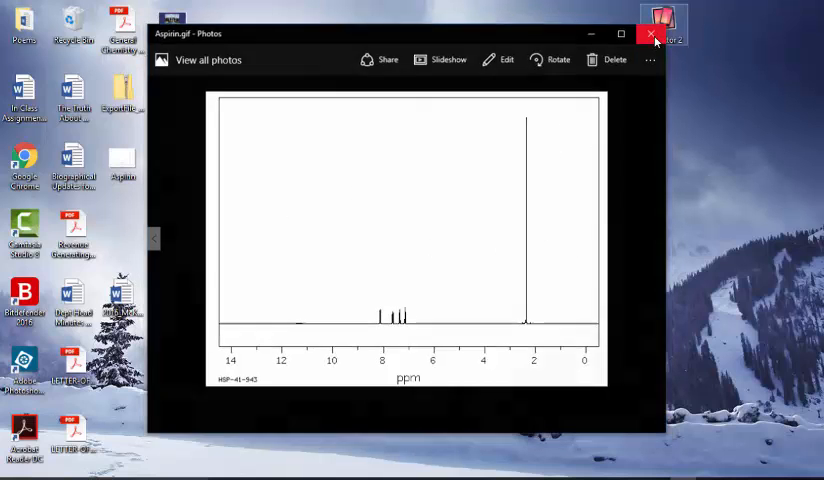
left_click(651, 33)
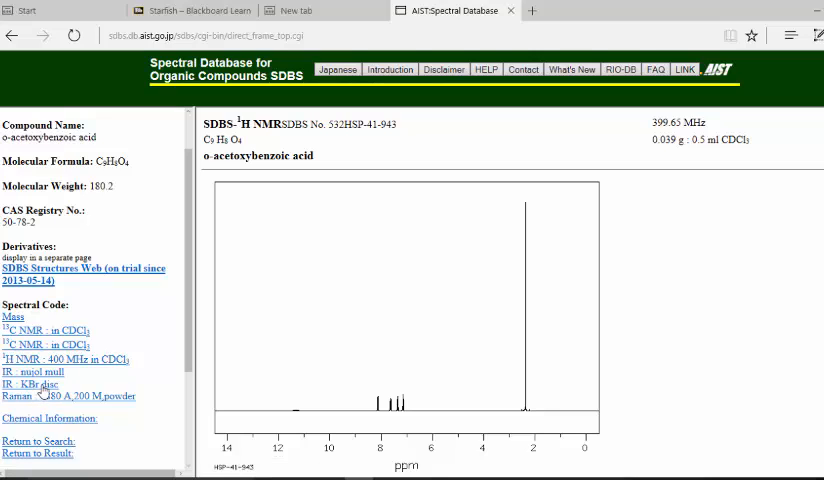
Show aspirin's IR spectrum measured as a KBr disc from the Spectral Code list.
left_click(31, 384)
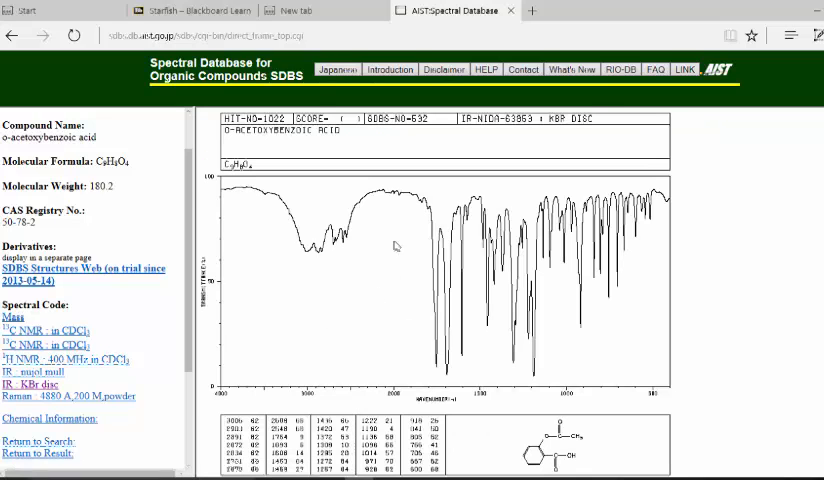
mouse_move(501, 346)
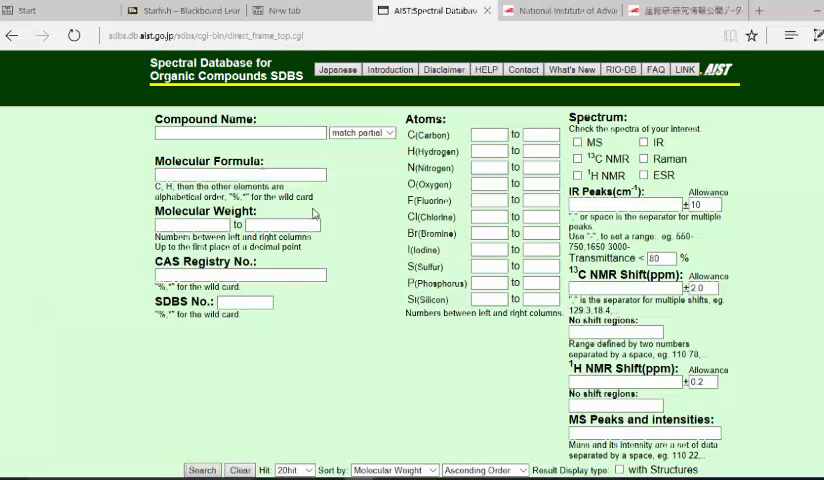
Enter the compound name for a new search listing the anhydride compounds.
type("aspirin")
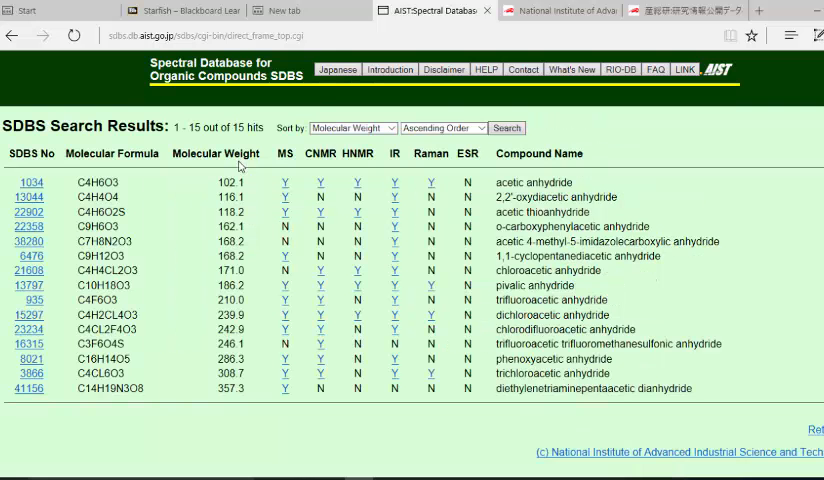
mouse_move(570, 185)
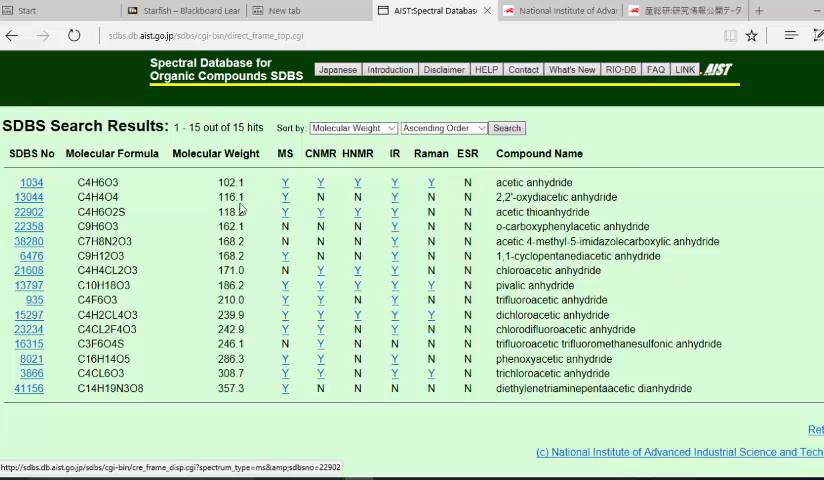
mouse_move(310, 182)
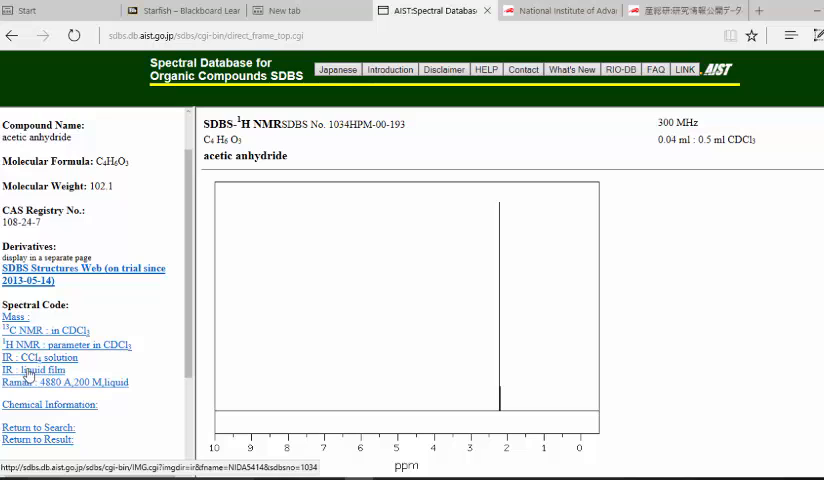
Show acetic anhydride's liquid-film IR spectrum with its peak table and structure.
left_click(34, 370)
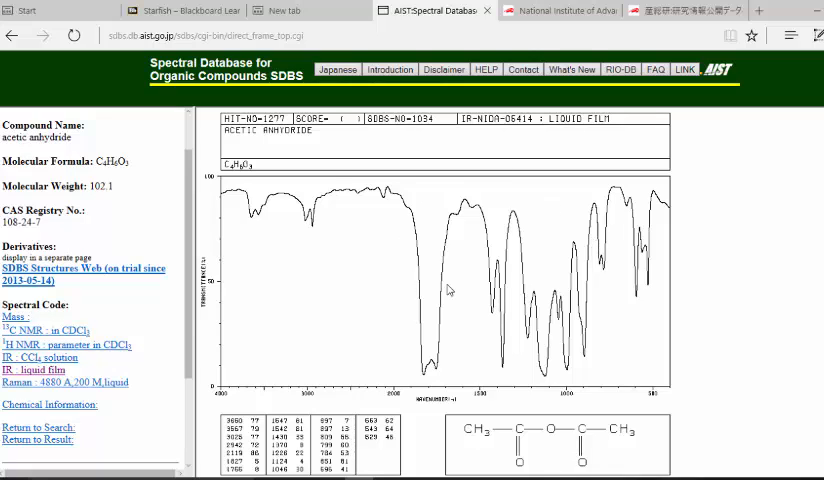
mouse_move(372, 364)
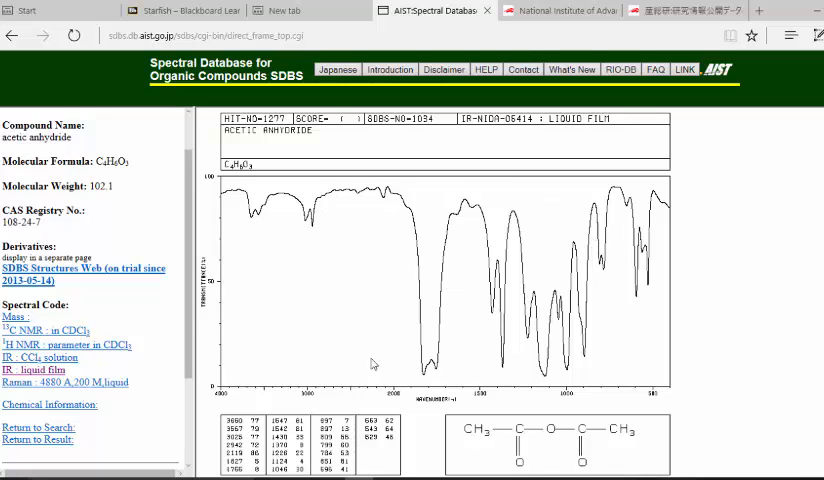
double_click(270, 130)
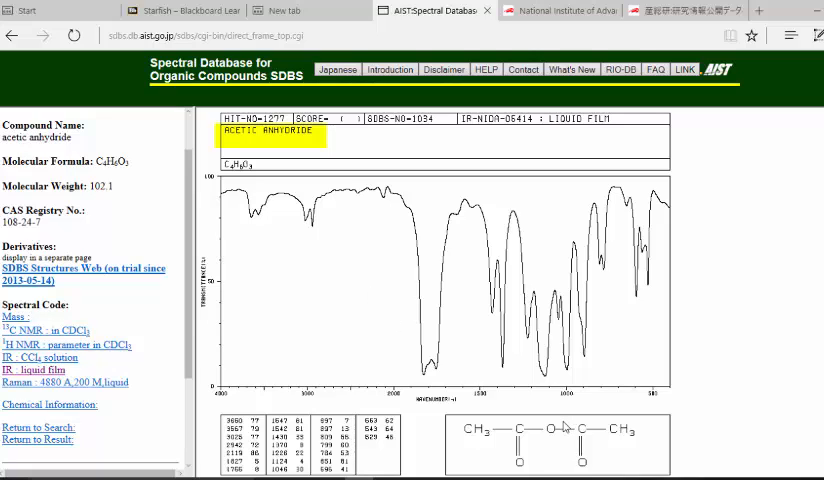
mouse_move(641, 474)
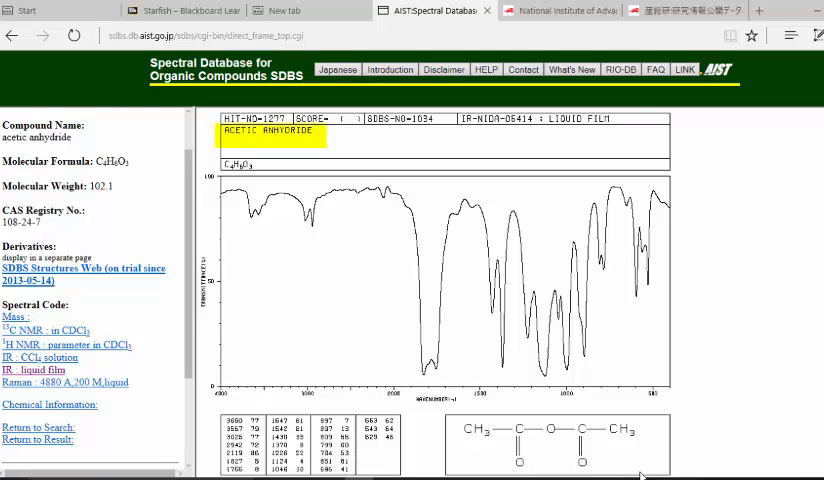